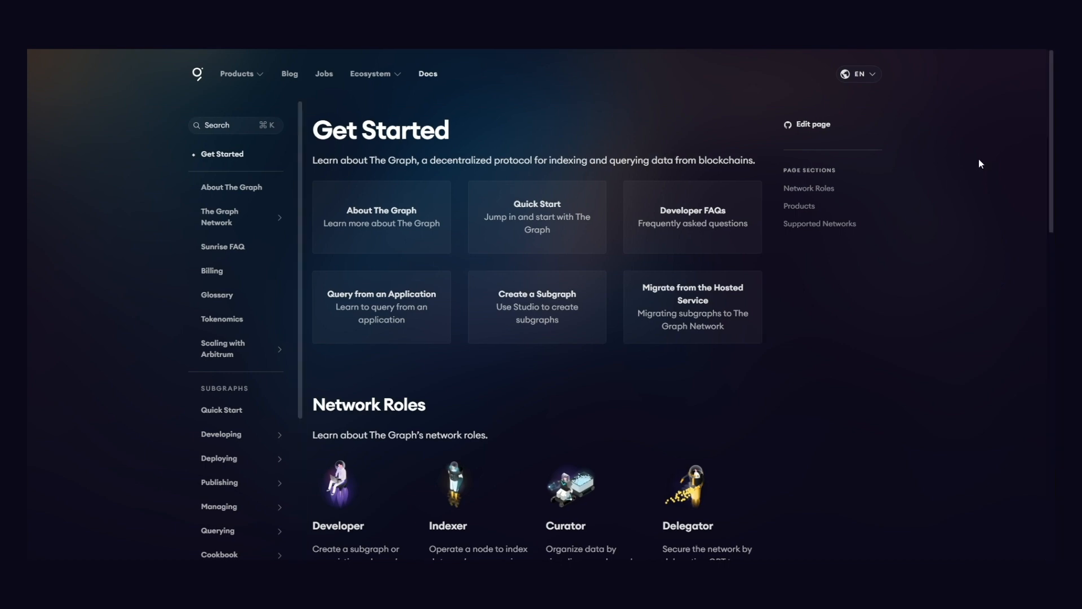
scroll("down", 3)
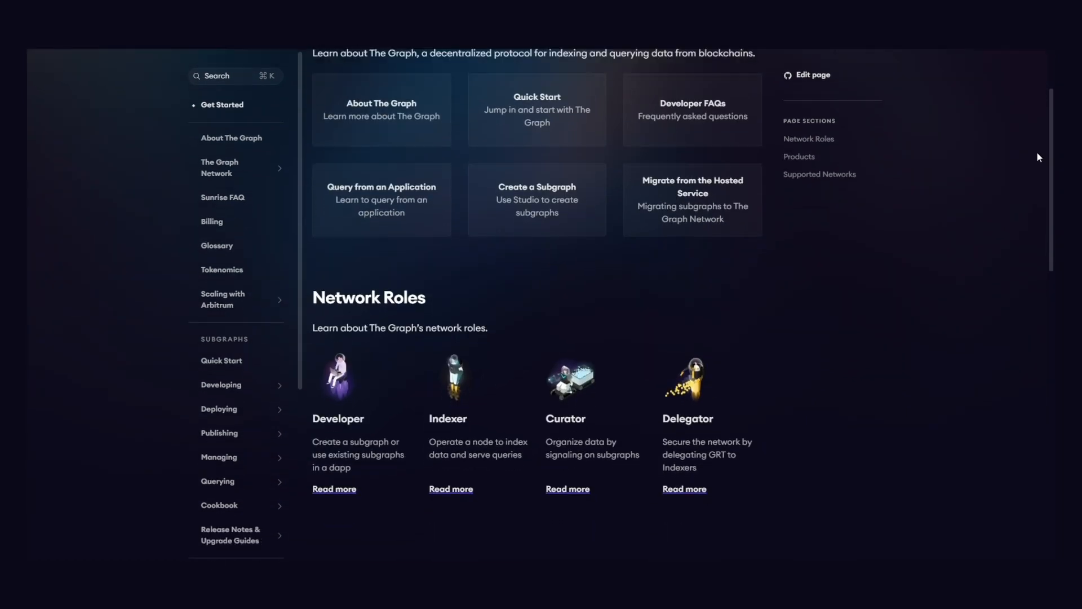